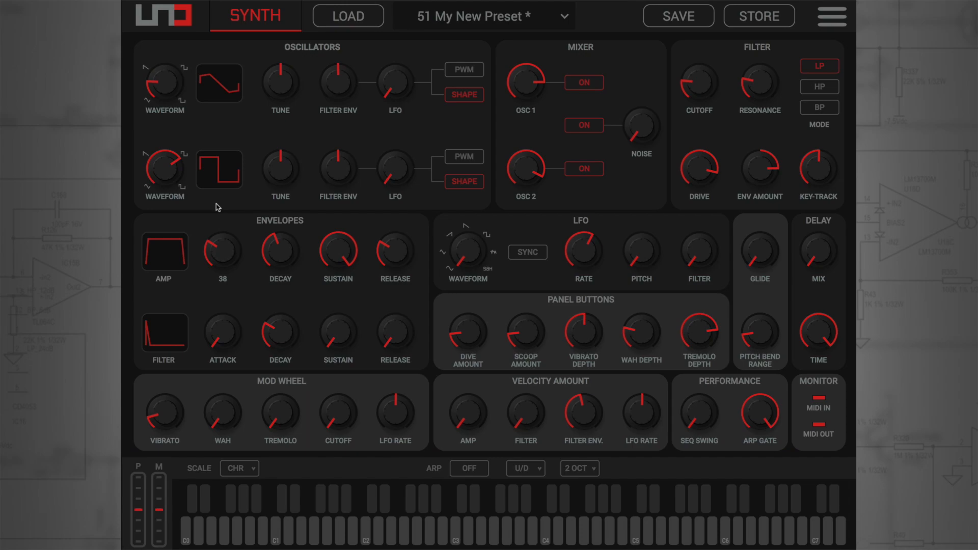
Step: Load another preset from the numbered slot list and review the MIDI settings, routed to UNO Synth on channel 1
{"action": "left_click", "coordinate": [831, 16]}
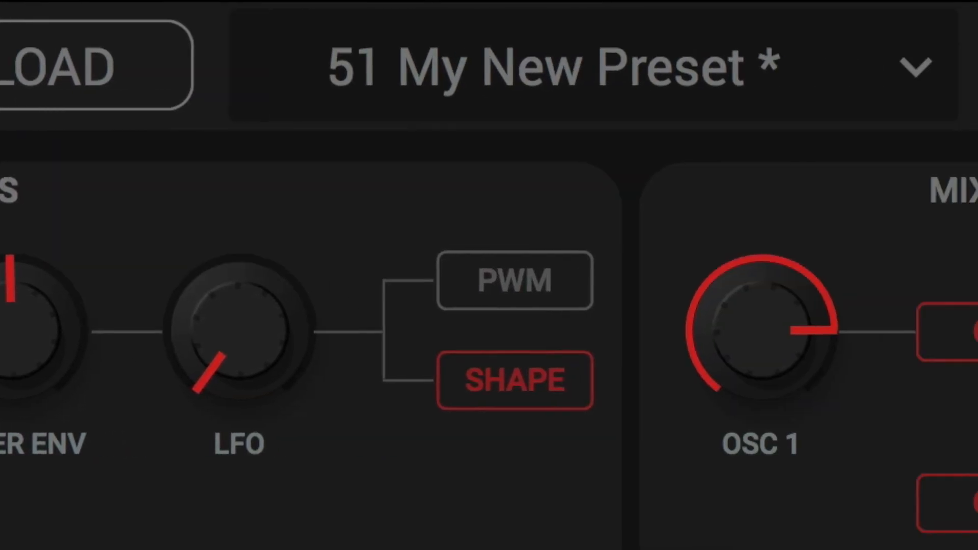
{"action": "left_click", "coordinate": [352, 31]}
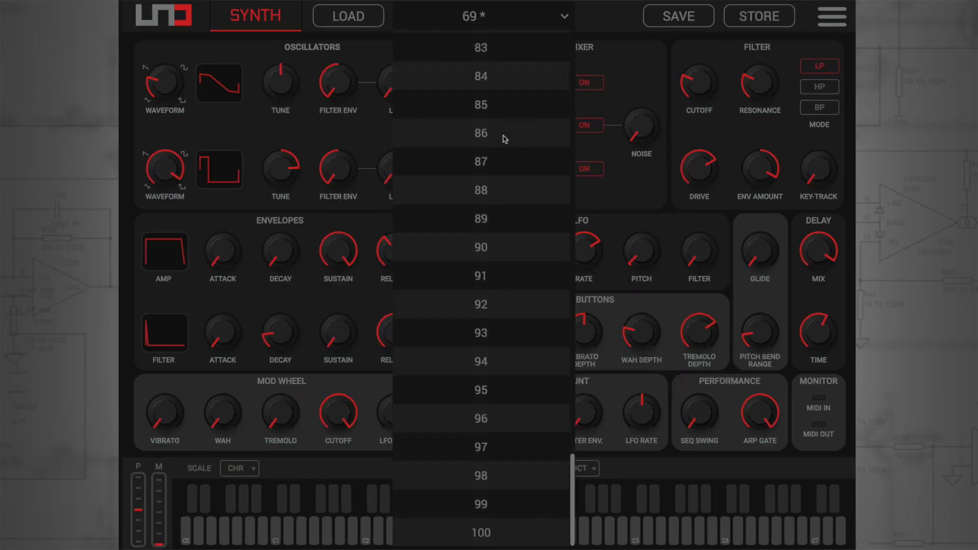
{"action": "left_click", "coordinate": [481, 276]}
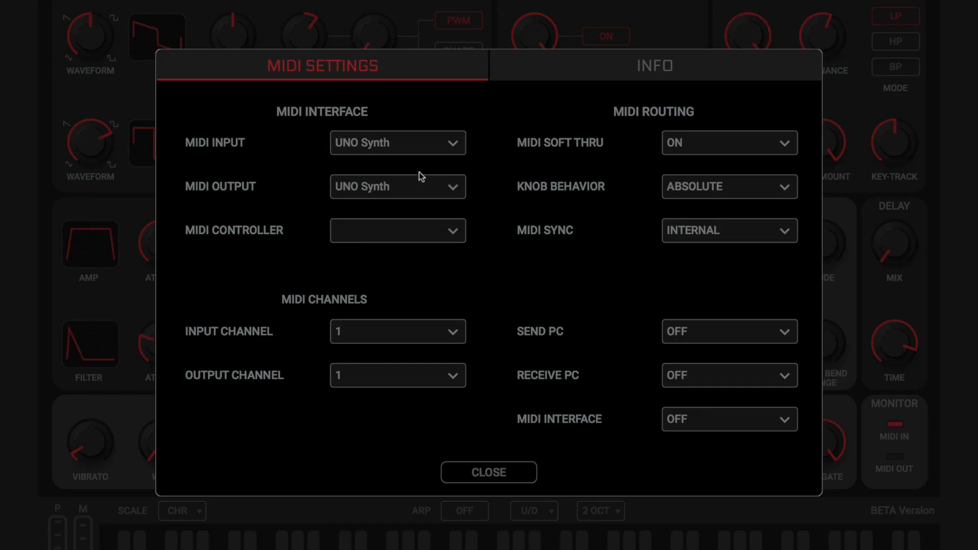
{"action": "mouse_move", "coordinate": [732, 153]}
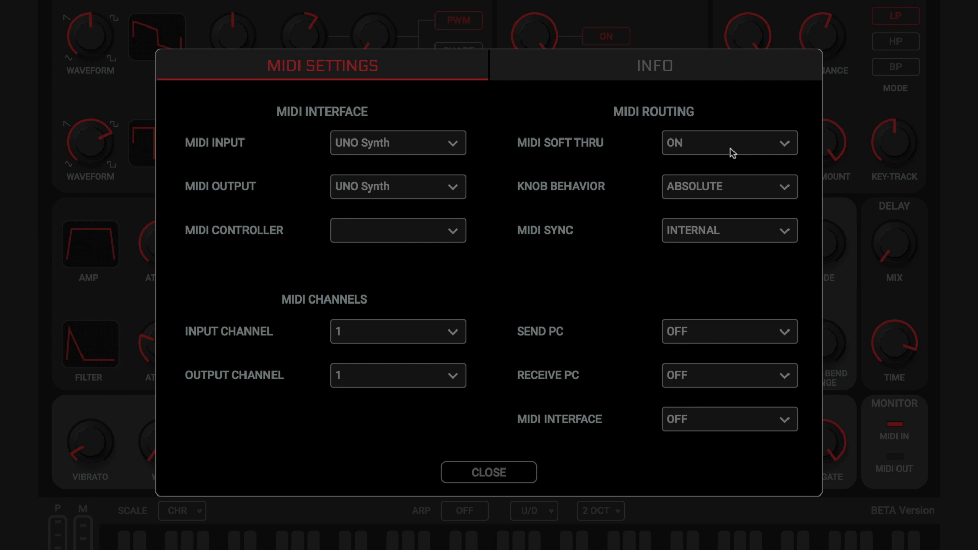
{"action": "mouse_move", "coordinate": [733, 197]}
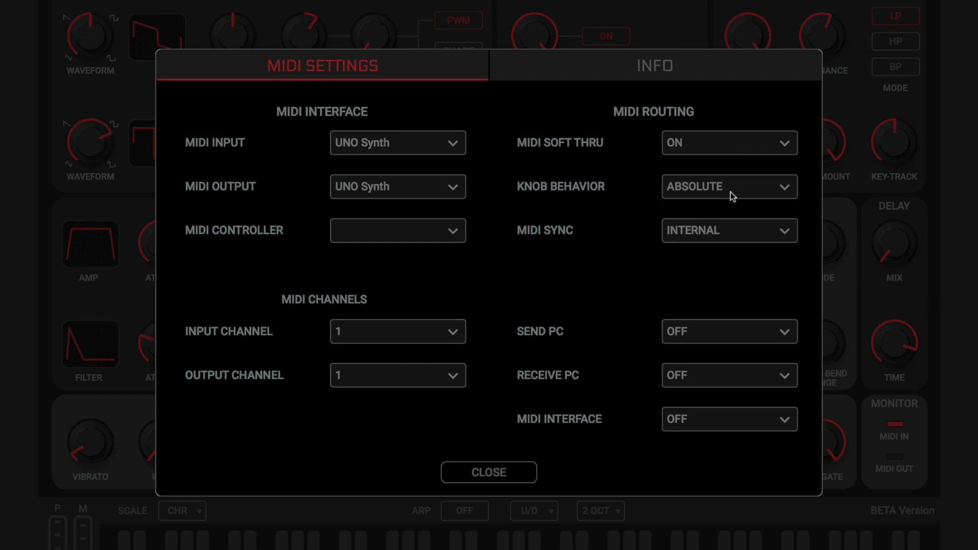
{"action": "left_click", "coordinate": [488, 472]}
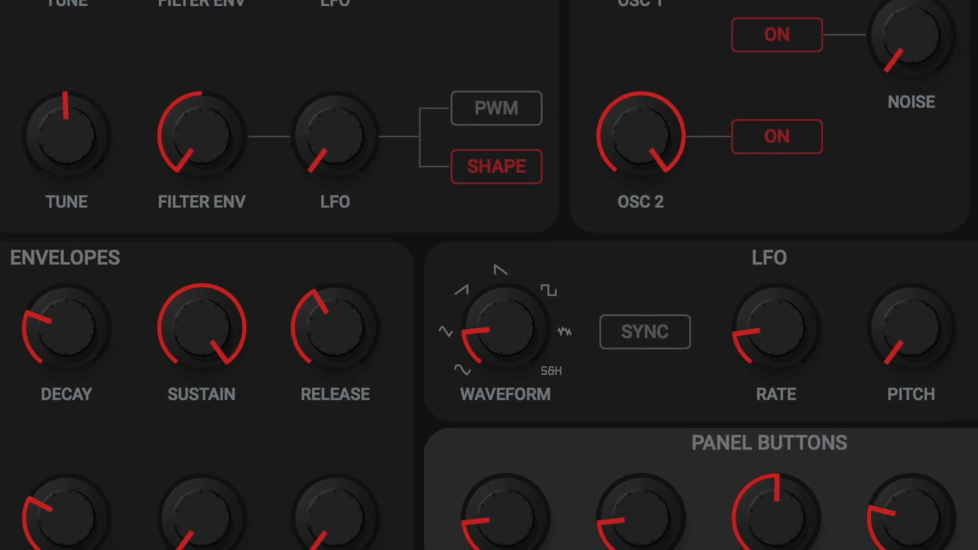
Step: Set oscillator 2's LFO modulation target to PWM so both oscillators use pulse-width modulation
{"action": "scroll", "scroll_direction": "down", "scroll_amount": 3}
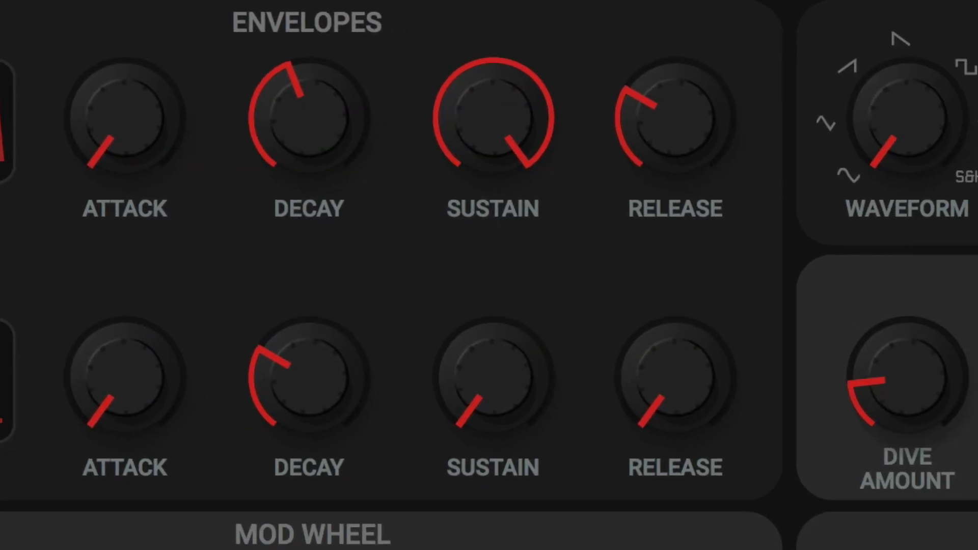
{"action": "scroll", "scroll_direction": "down", "scroll_amount": 3}
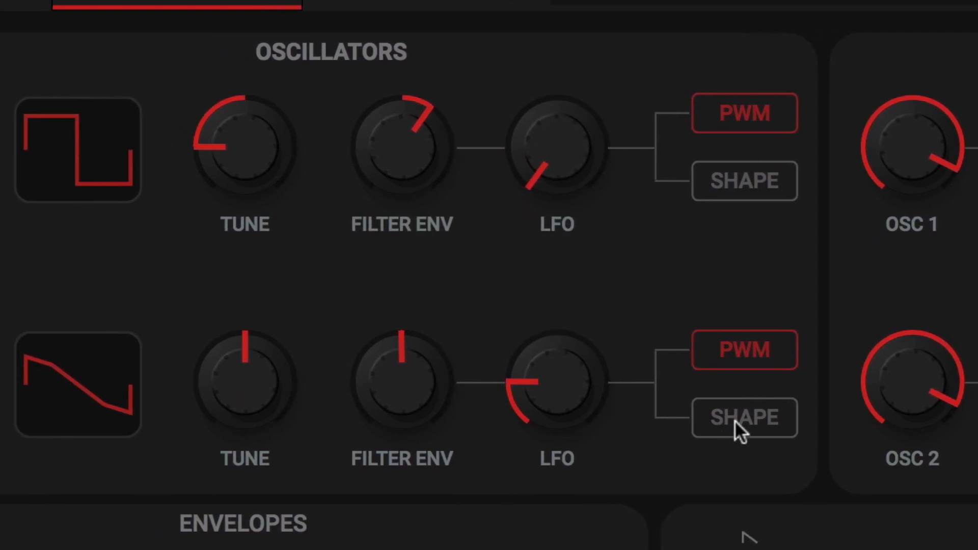
{"action": "left_click", "coordinate": [743, 418]}
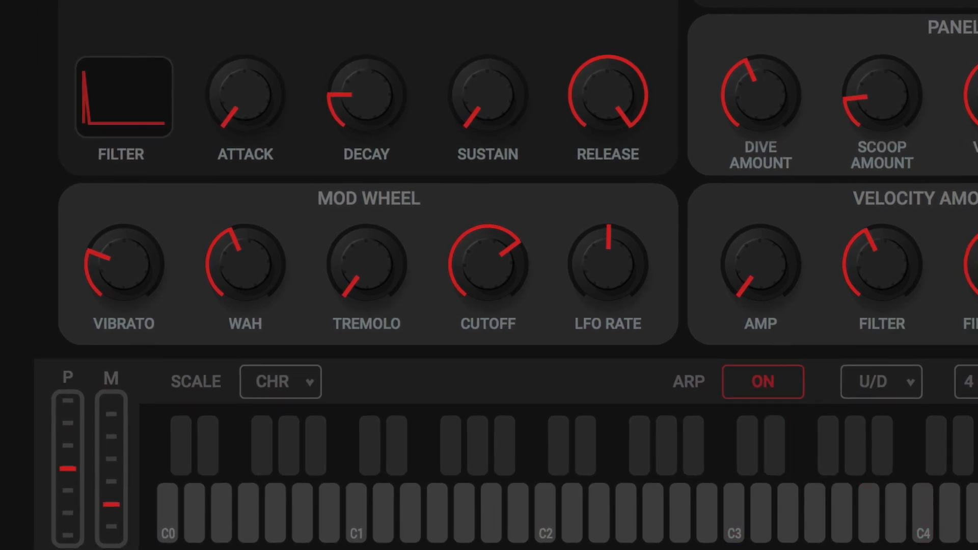
Step: Store the edited sound on the synth as preset 'My Bass' in slot 91
{"action": "left_click", "coordinate": [854, 20]}
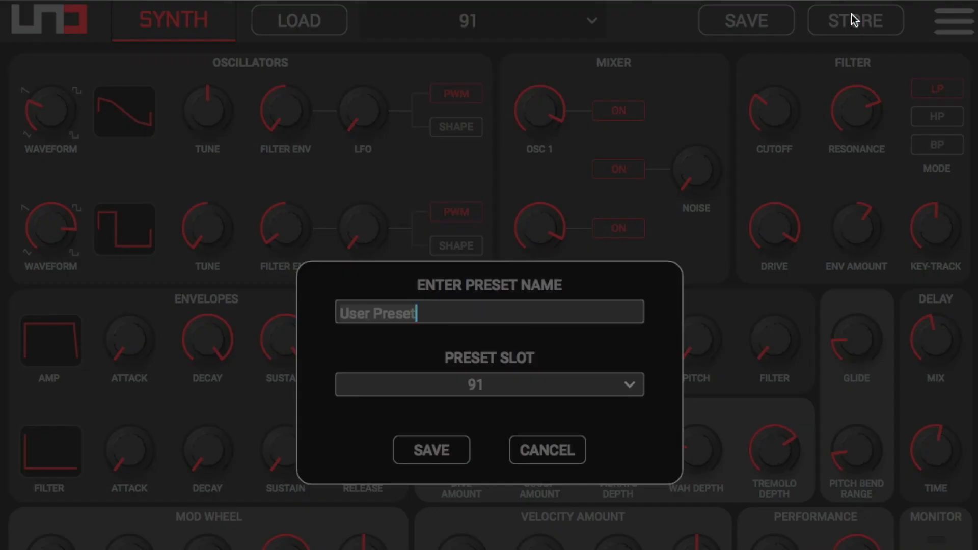
{"action": "type", "text": "My Bass"}
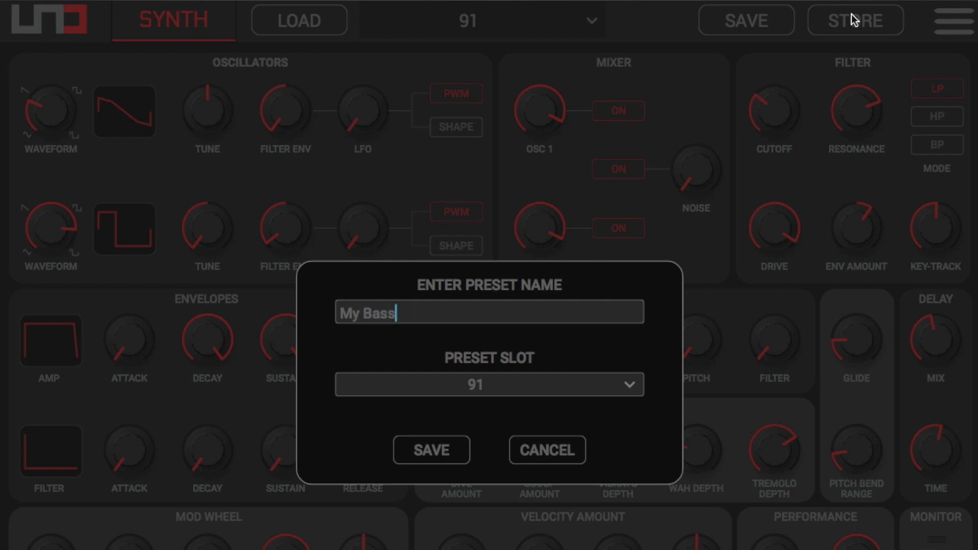
{"action": "left_click", "coordinate": [431, 450]}
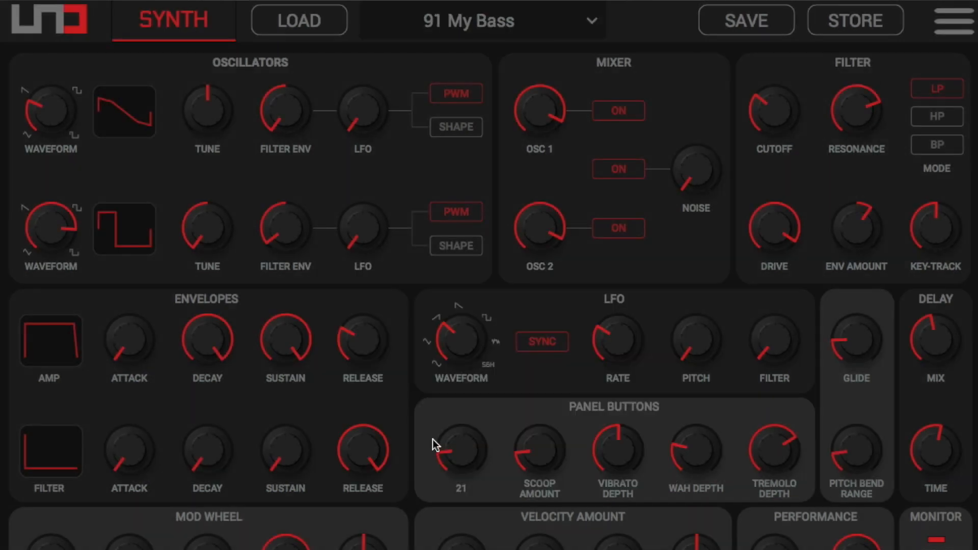
Step: Save the preset as a file named 'My Bass' in Documents
{"action": "left_click", "coordinate": [745, 20]}
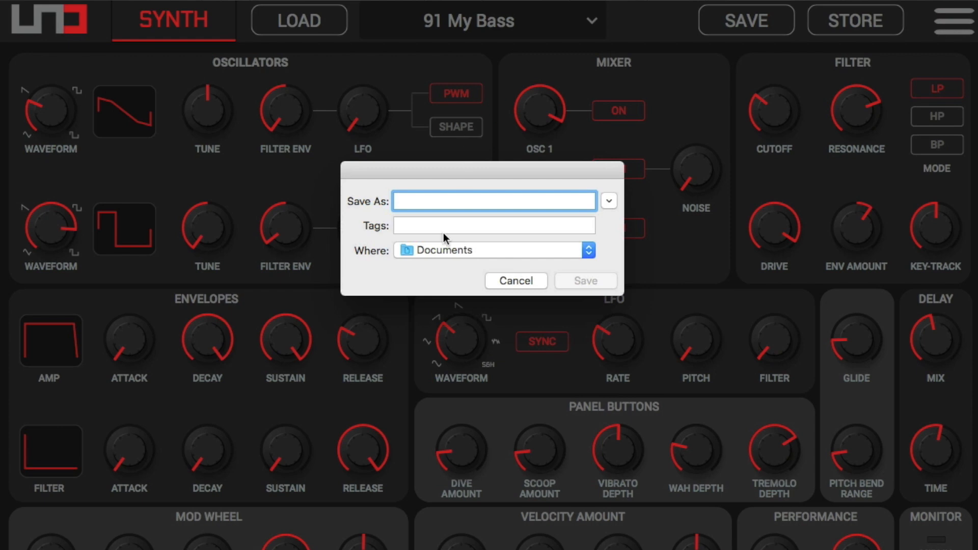
{"action": "type", "text": "My"}
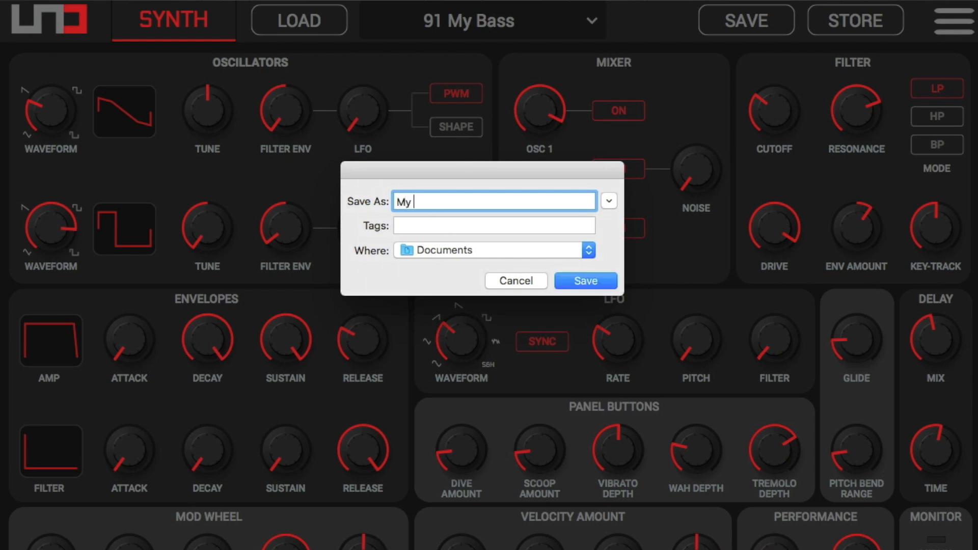
{"action": "type", "text": "Bass"}
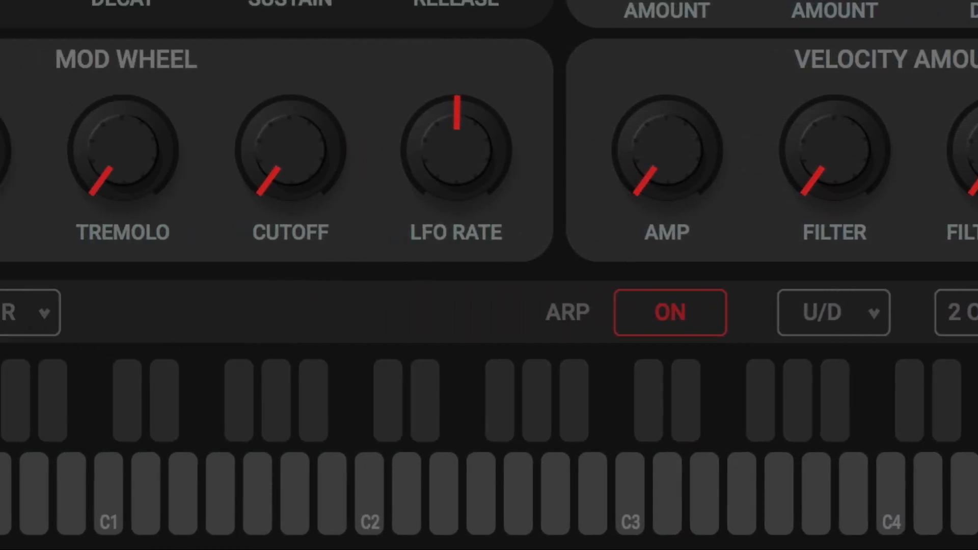
Step: Set the arpeggiator mode and extend its range to three octaves
{"action": "left_click", "coordinate": [670, 312]}
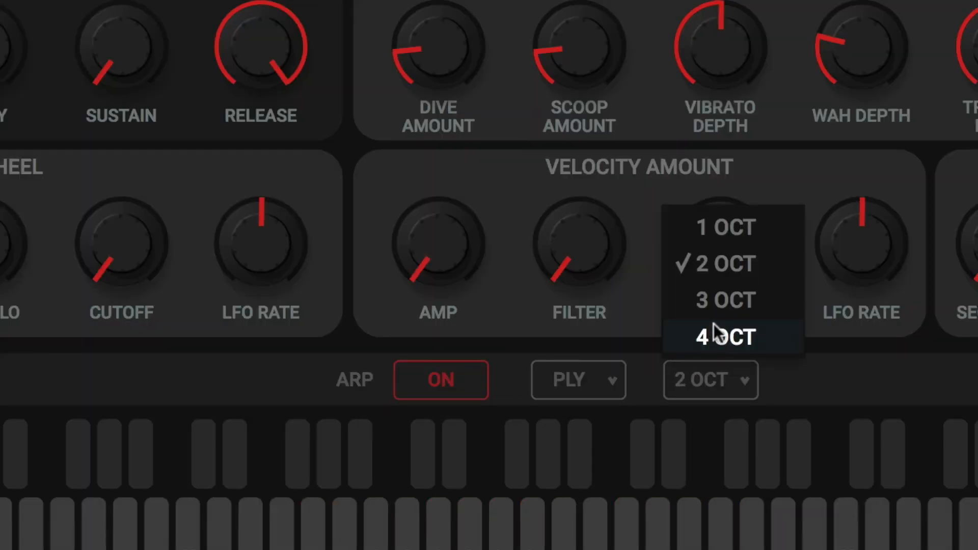
{"action": "left_click", "coordinate": [724, 300]}
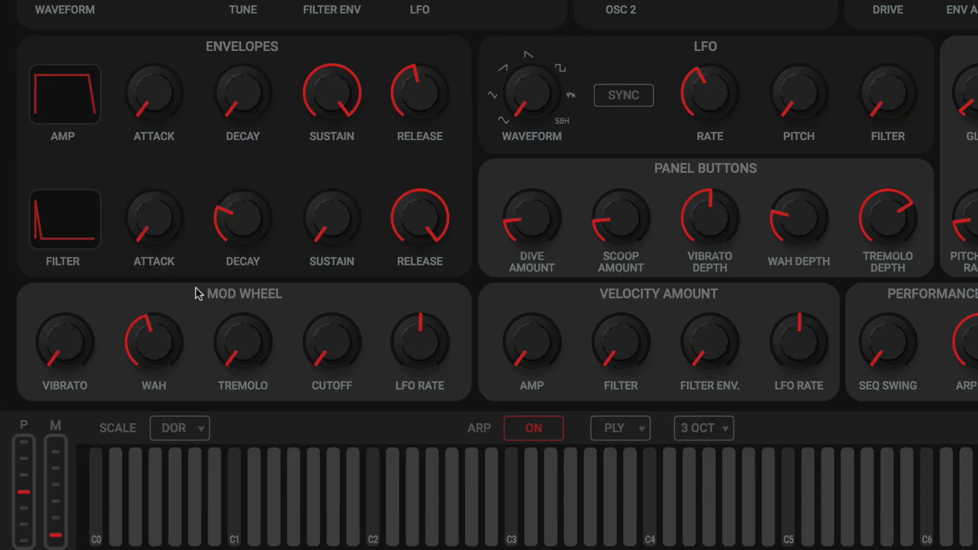
Step: Choose the SGY keyboard scale and leave the arpeggiator switched on
{"action": "left_click", "coordinate": [179, 428]}
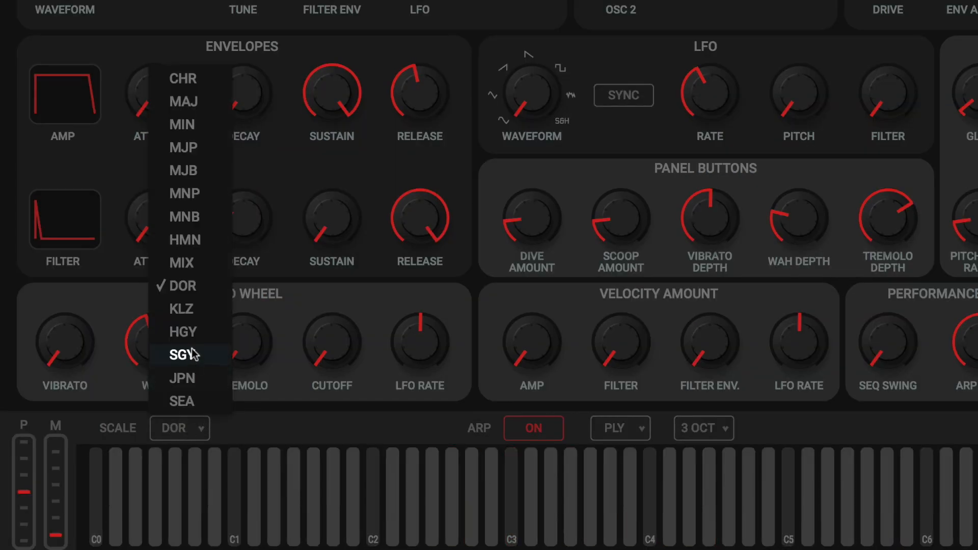
{"action": "left_click", "coordinate": [181, 355]}
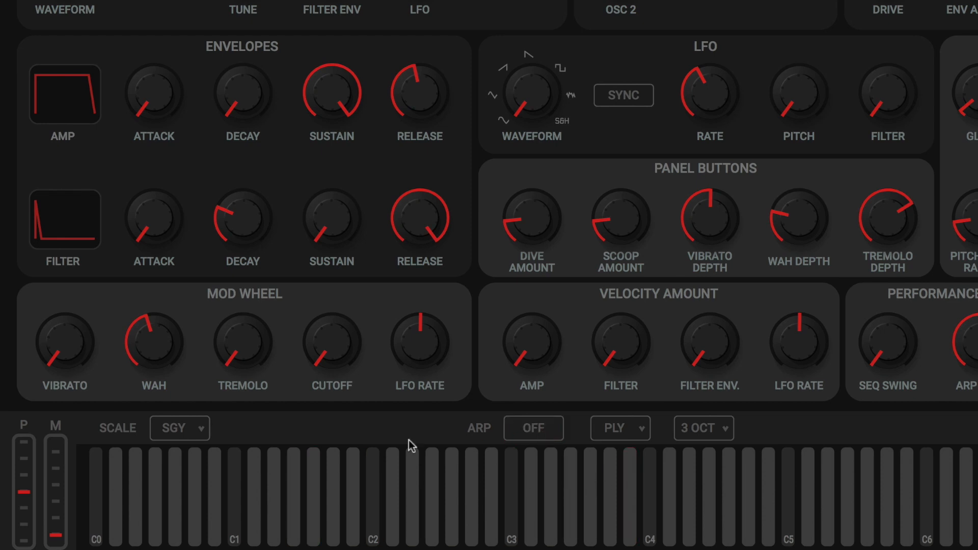
{"action": "left_click", "coordinate": [179, 428]}
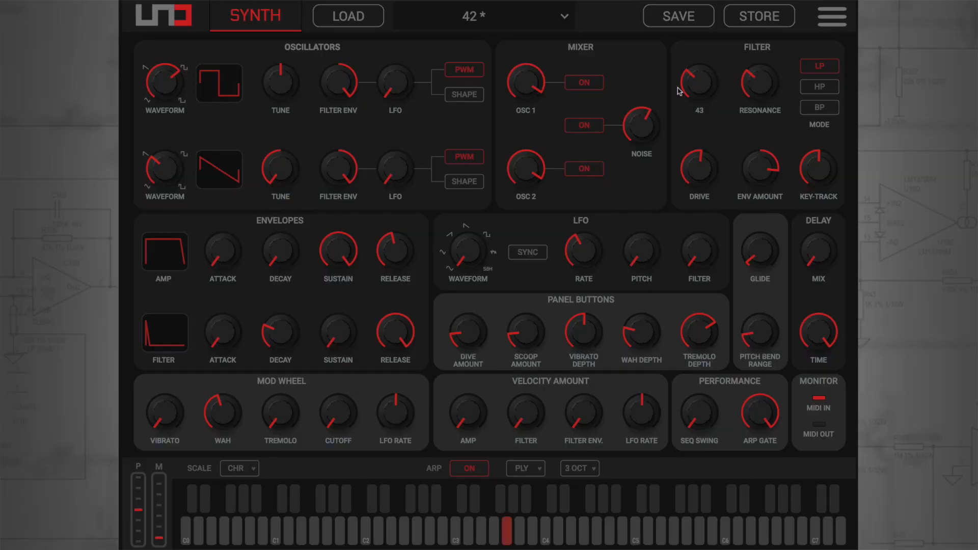
Step: In MIDI Settings, set the input channel to Any and turn receiving program changes on
{"action": "left_click", "coordinate": [830, 16]}
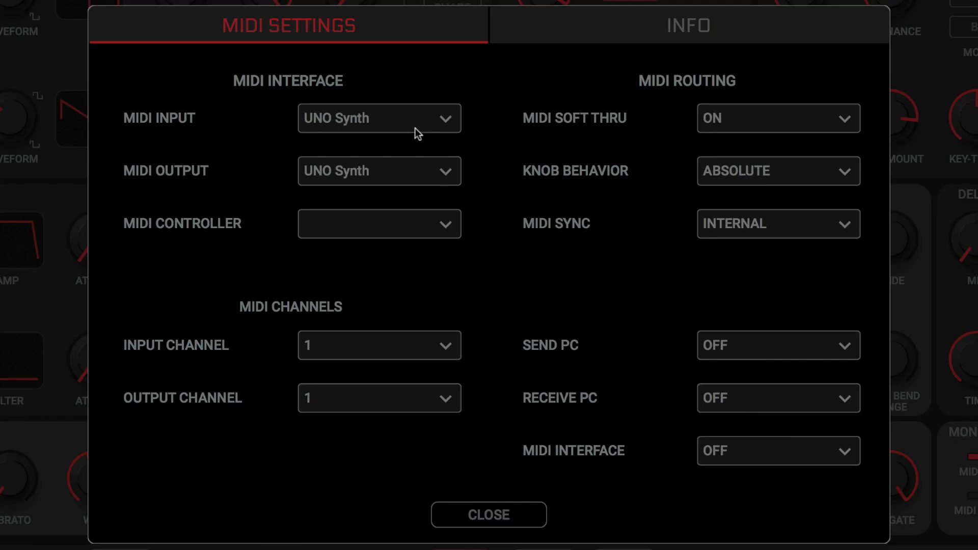
{"action": "left_click", "coordinate": [379, 345]}
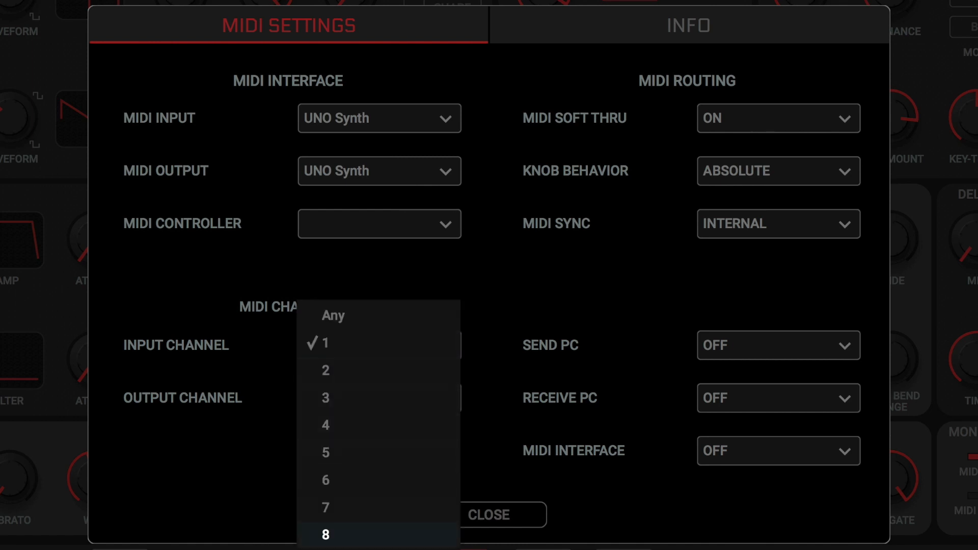
{"action": "mouse_move", "coordinate": [424, 329]}
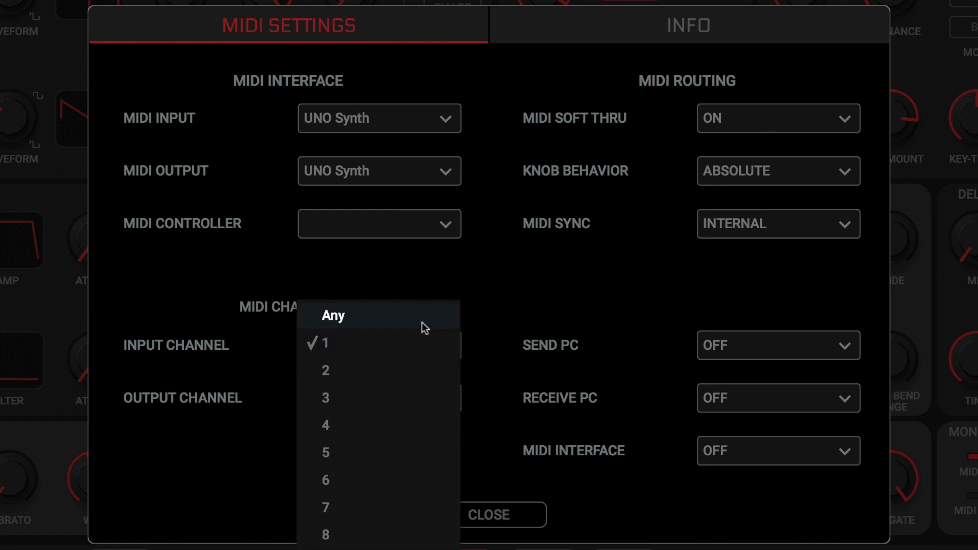
{"action": "left_click", "coordinate": [332, 315]}
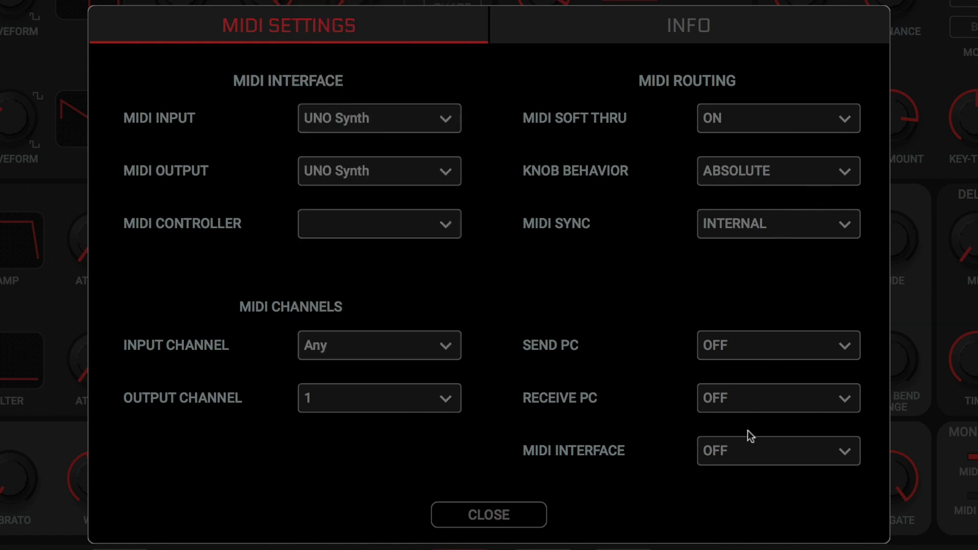
{"action": "left_click", "coordinate": [777, 398]}
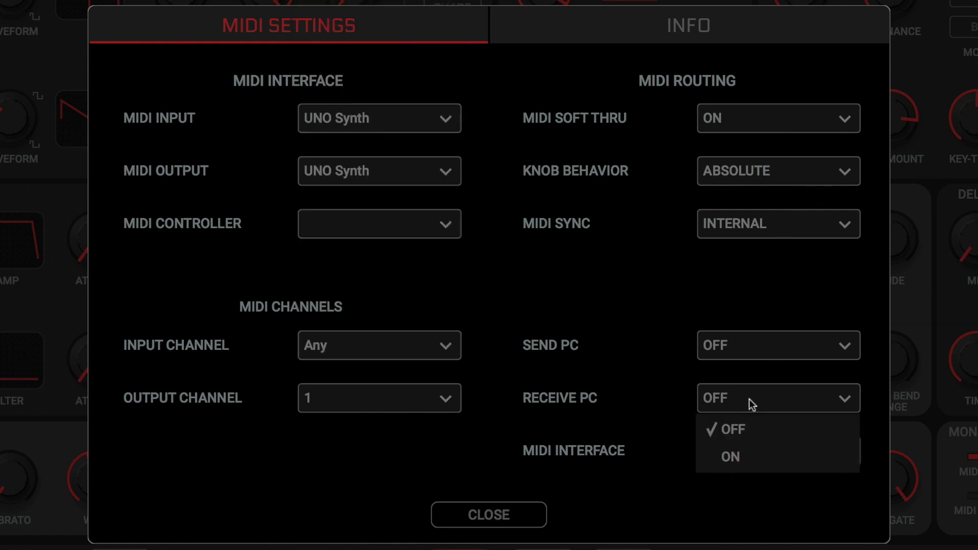
{"action": "left_click", "coordinate": [731, 456]}
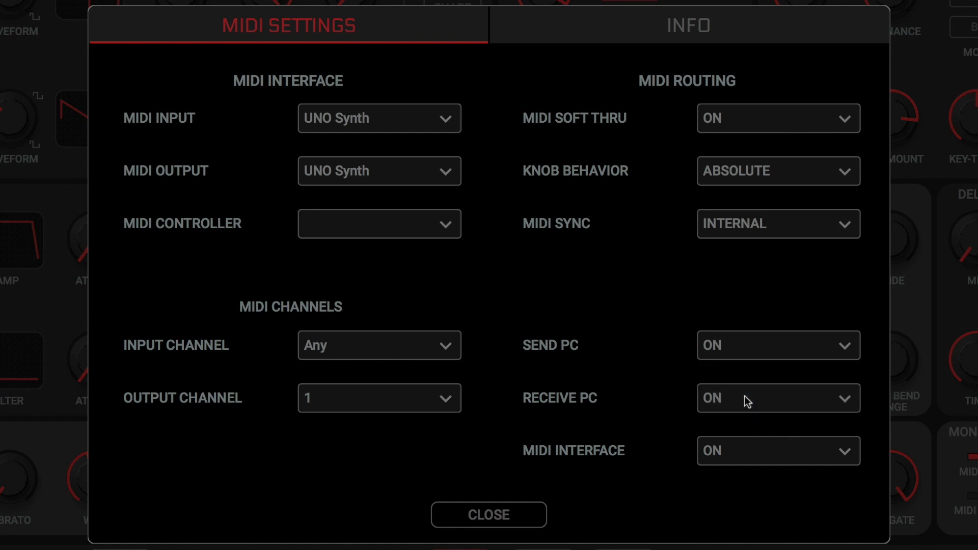
{"action": "mouse_move", "coordinate": [574, 145]}
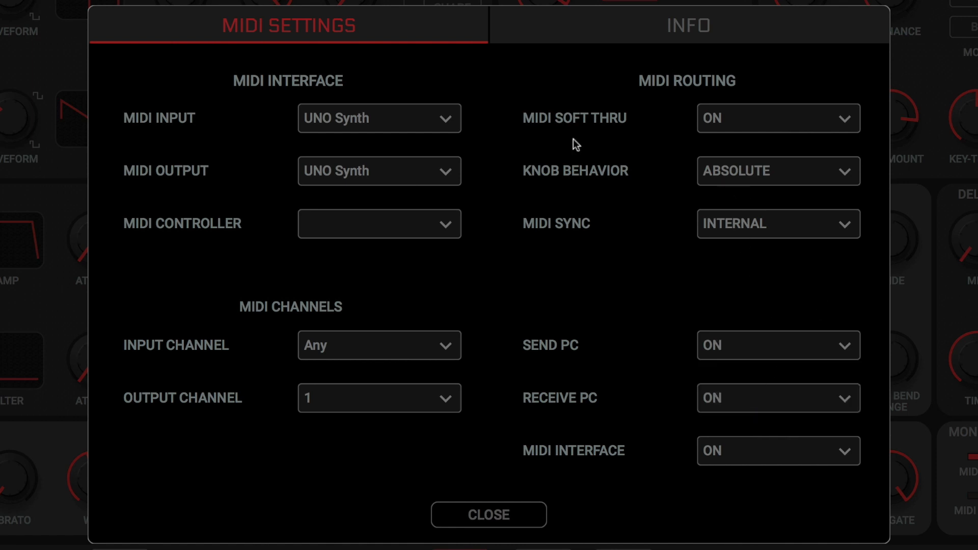
Step: Set MIDI sync to EXTERNAL and knob behaviour to PASS THROUGH, then close the MIDI settings
{"action": "left_click", "coordinate": [777, 118]}
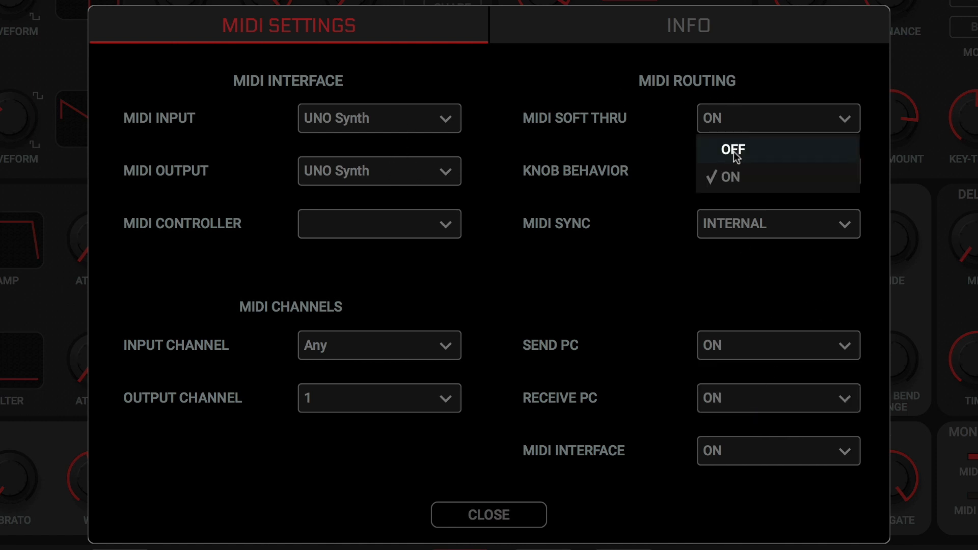
{"action": "left_click", "coordinate": [778, 171]}
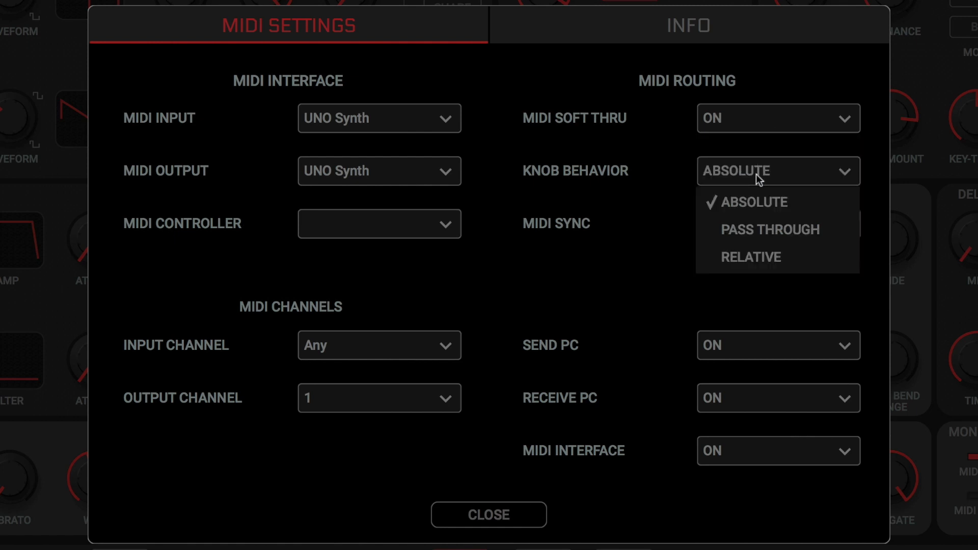
{"action": "mouse_move", "coordinate": [750, 256]}
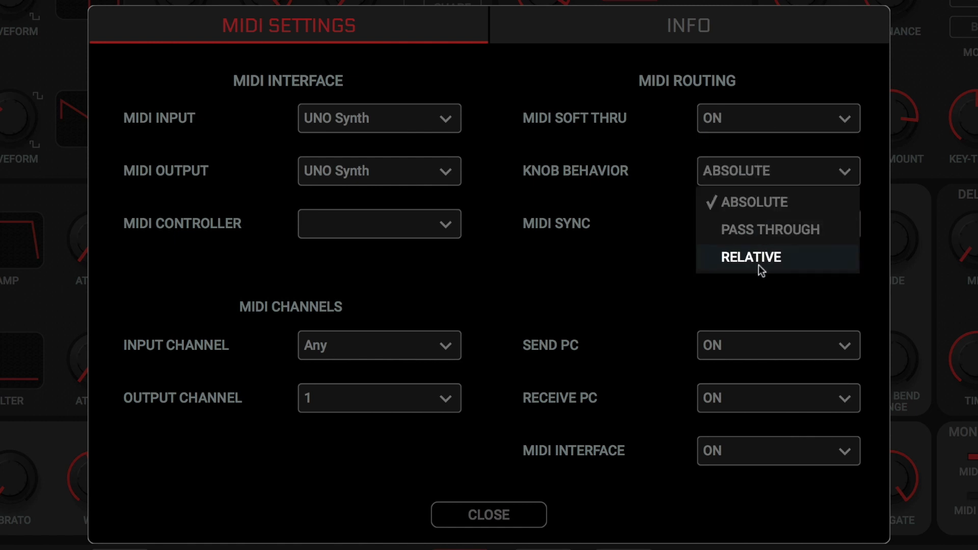
{"action": "left_click", "coordinate": [750, 256]}
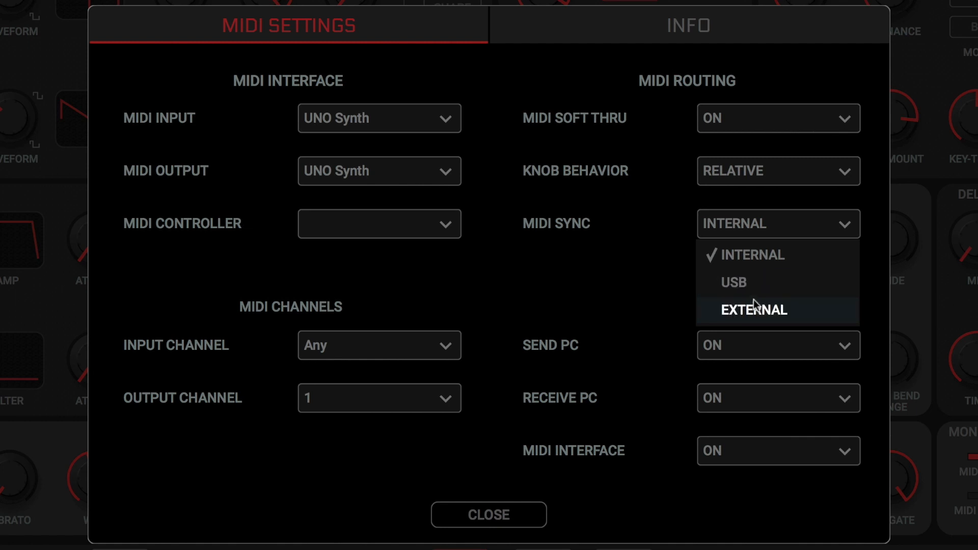
{"action": "left_click", "coordinate": [753, 310]}
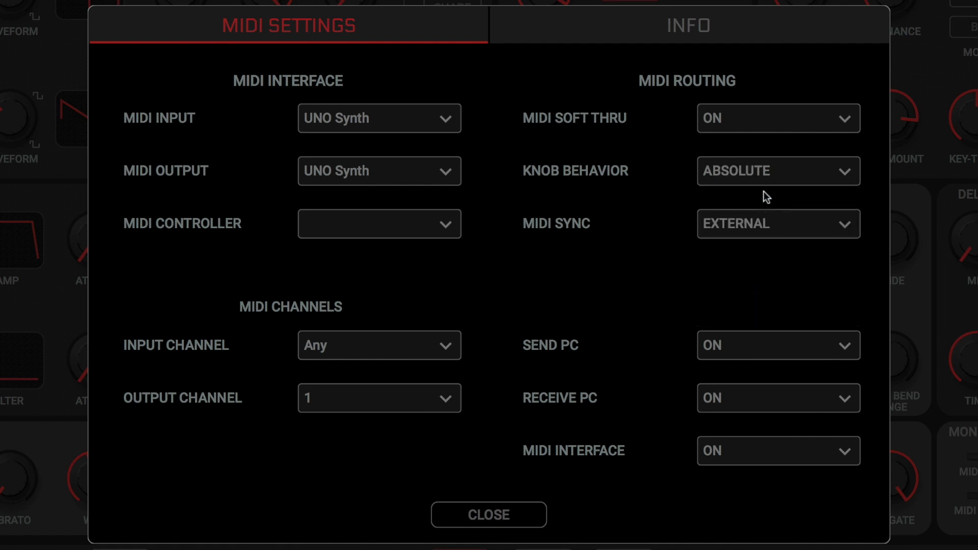
{"action": "left_click", "coordinate": [777, 171]}
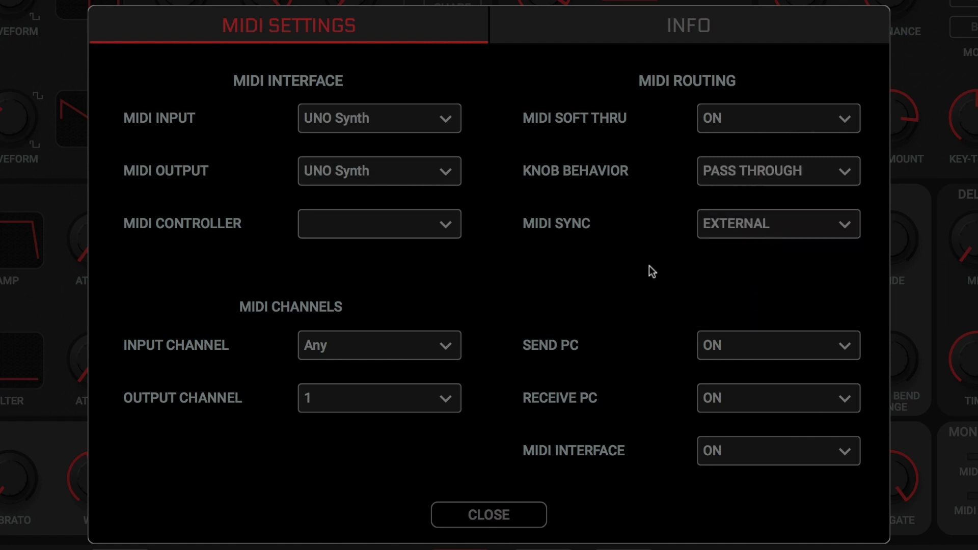
{"action": "left_click", "coordinate": [489, 515]}
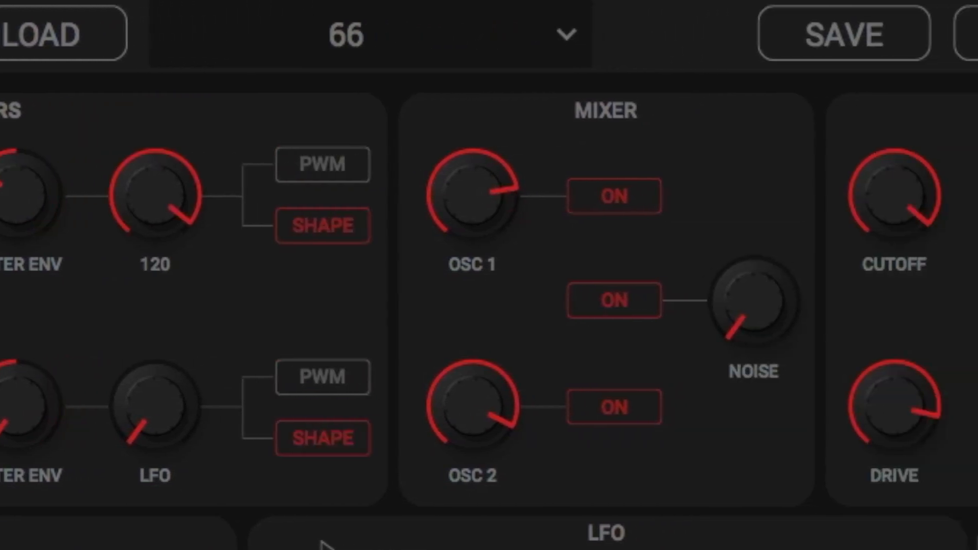